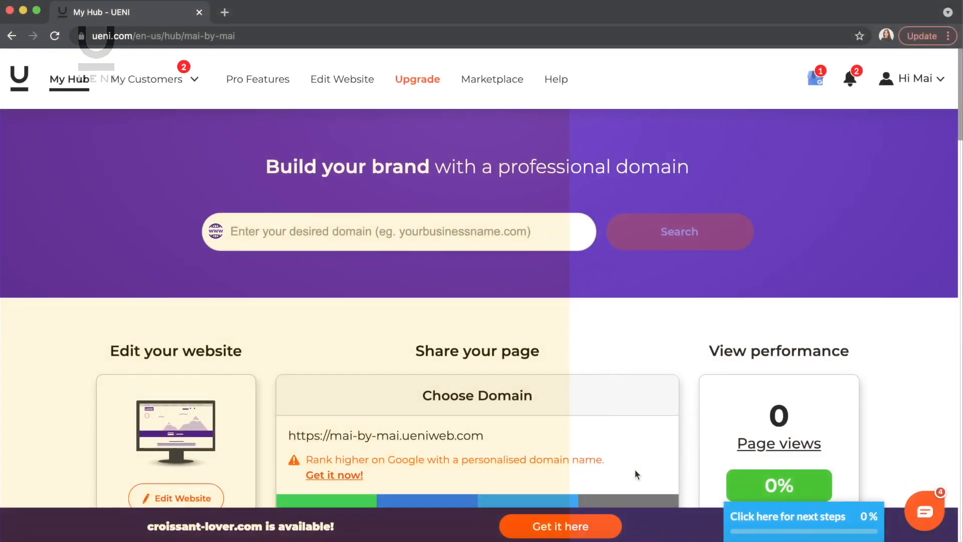
# Scroll My Hub down to the free image generator offer under Let's Grow Your Business
pyautogui.scroll(-3)
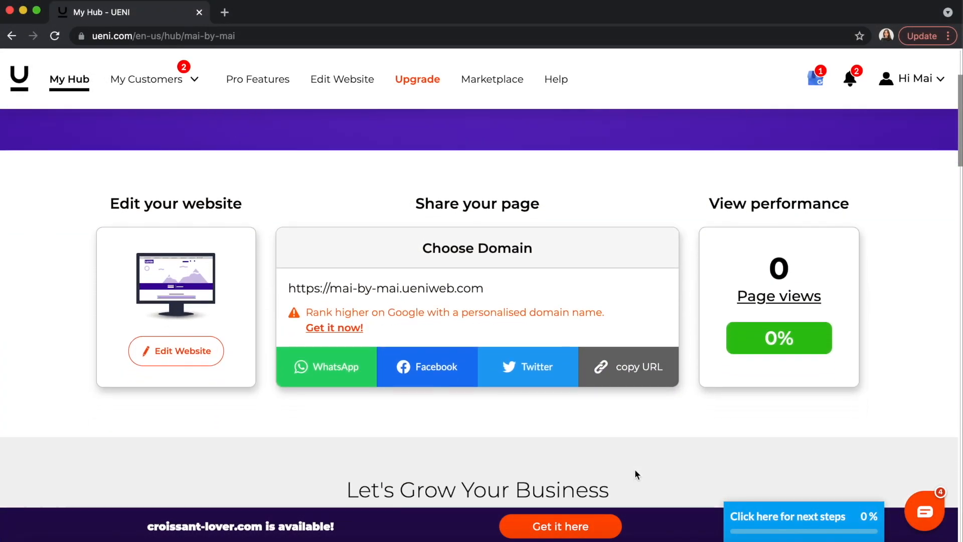
pyautogui.scroll(-3)
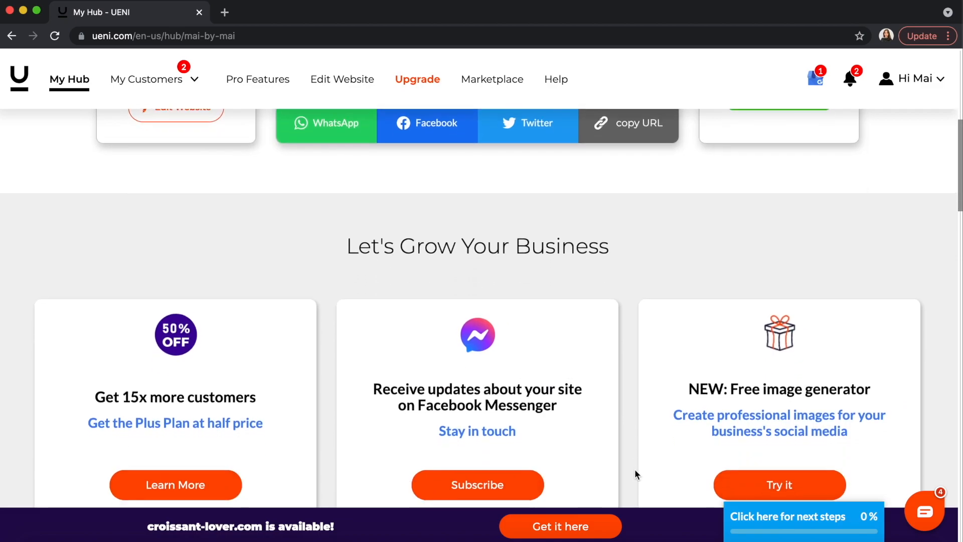
pyautogui.scroll(-3)
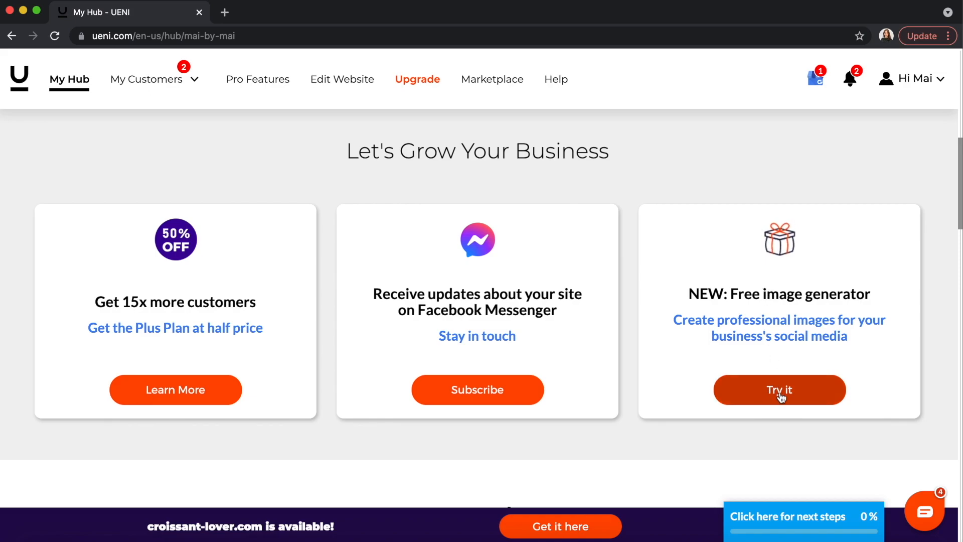
# Launch UENI Social via 'Try it' and browse the Launch Day Special template's Style it panel
pyautogui.click(780, 389)
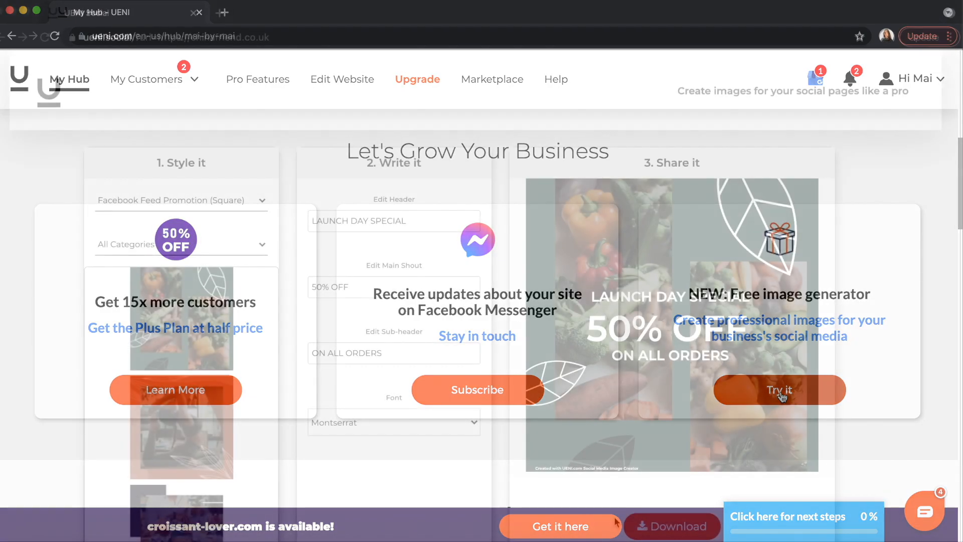
pyautogui.click(778, 390)
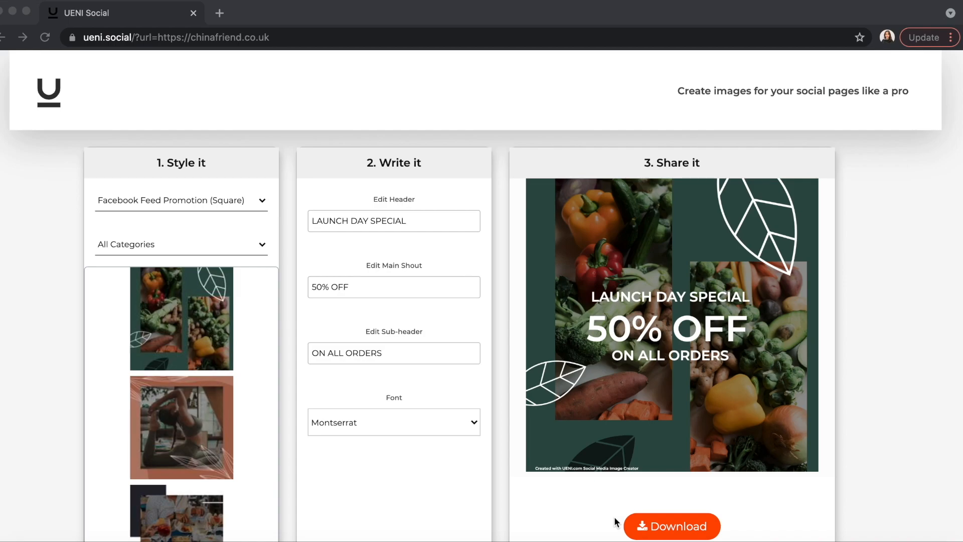
pyautogui.scroll(-3)
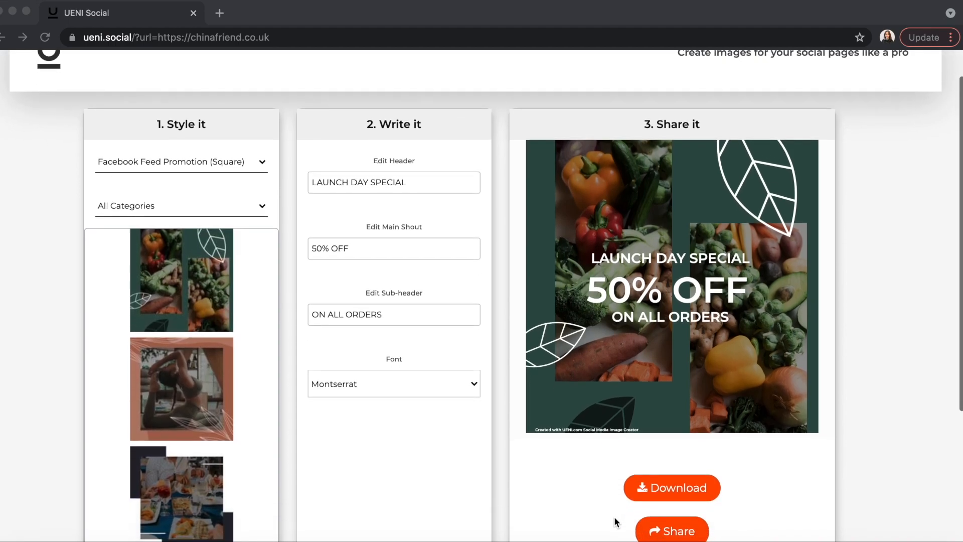
pyautogui.scroll(-3)
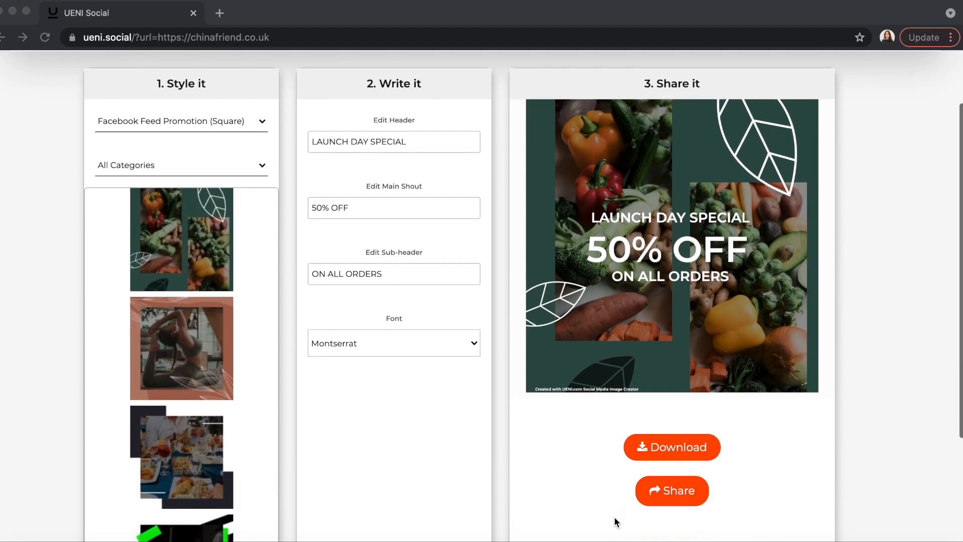
pyautogui.scroll(-3)
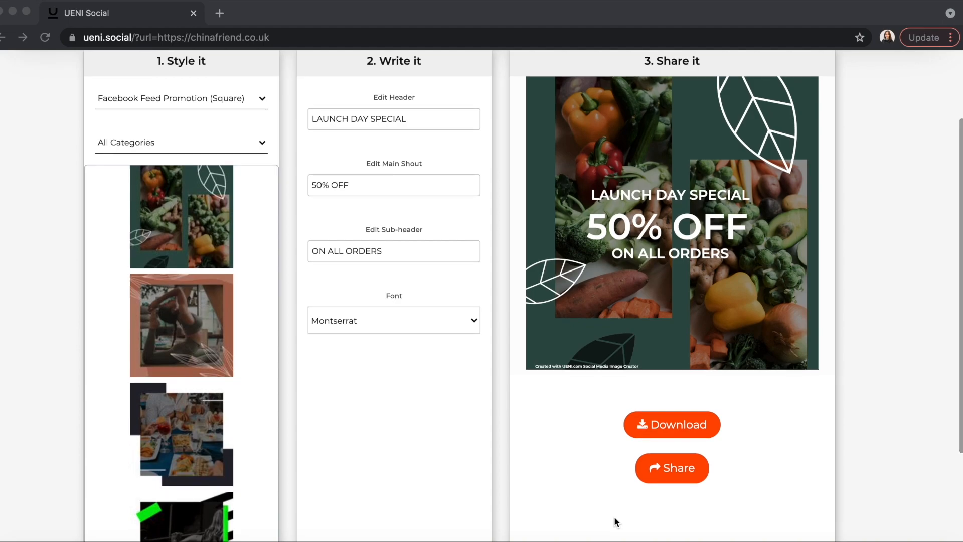
pyautogui.moveTo(260, 197)
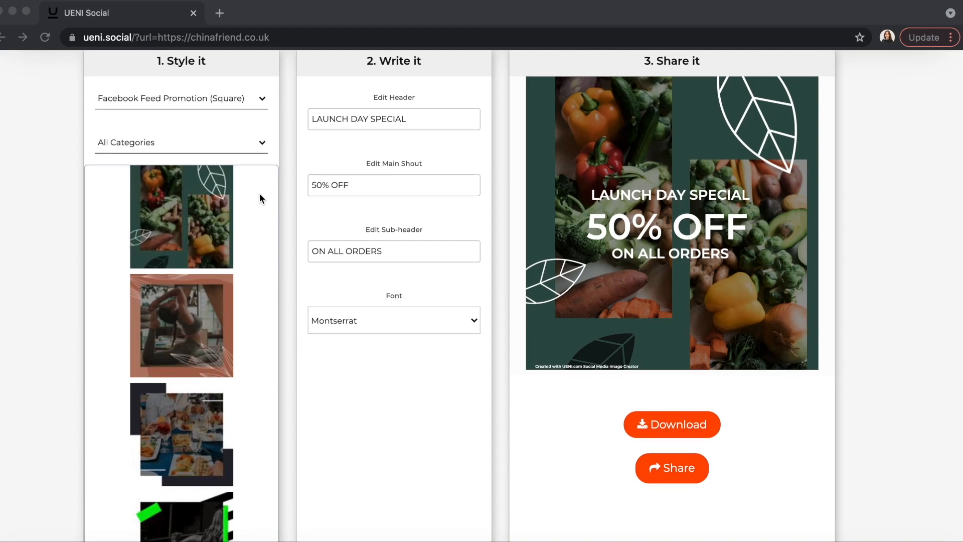
pyautogui.moveTo(237, 103)
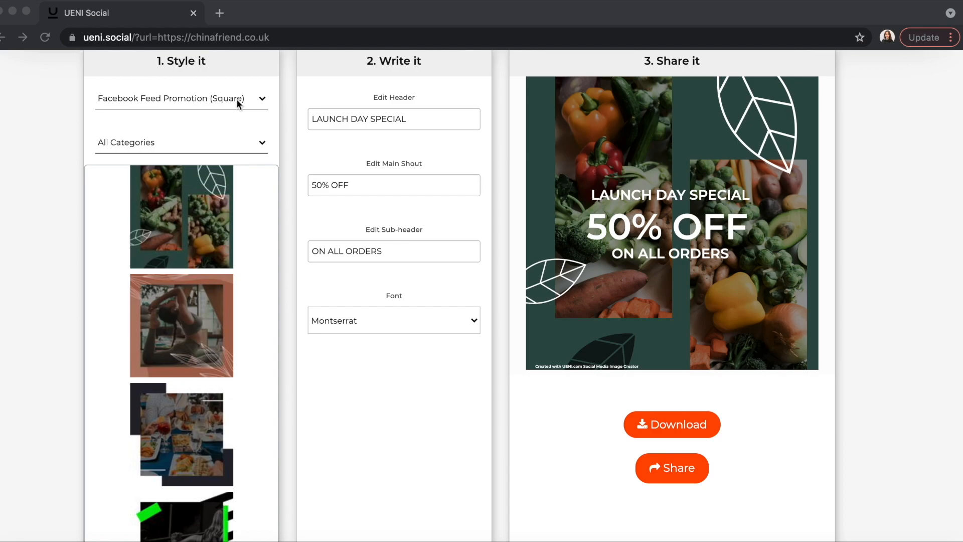
# Switch to Facebook Cover Promotion and apply the Hair & Beauty braided red-hair template
pyautogui.click(180, 99)
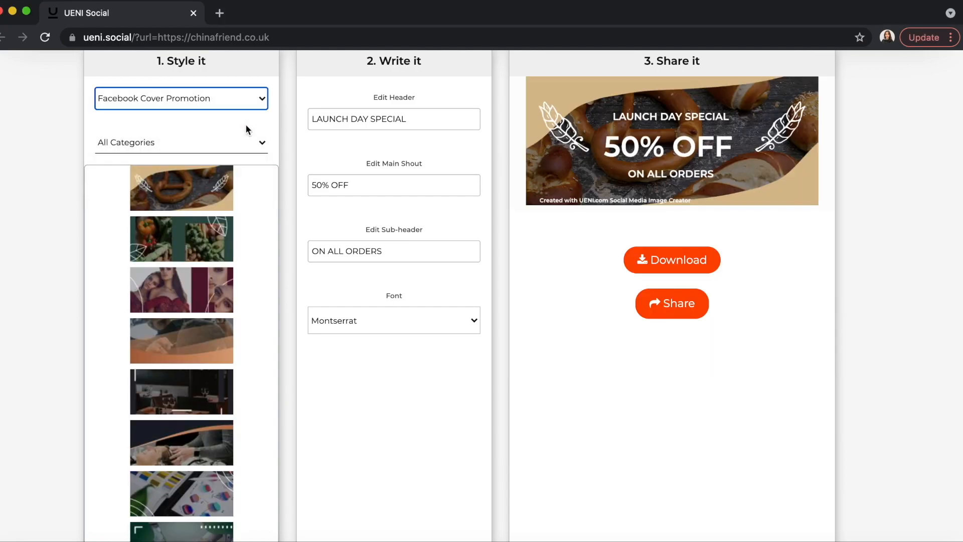
pyautogui.click(180, 142)
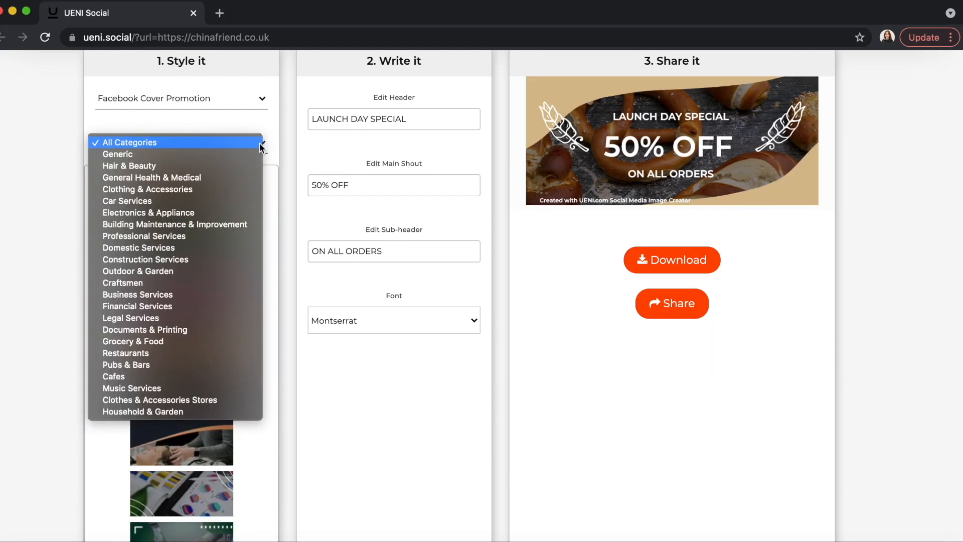
pyautogui.click(129, 166)
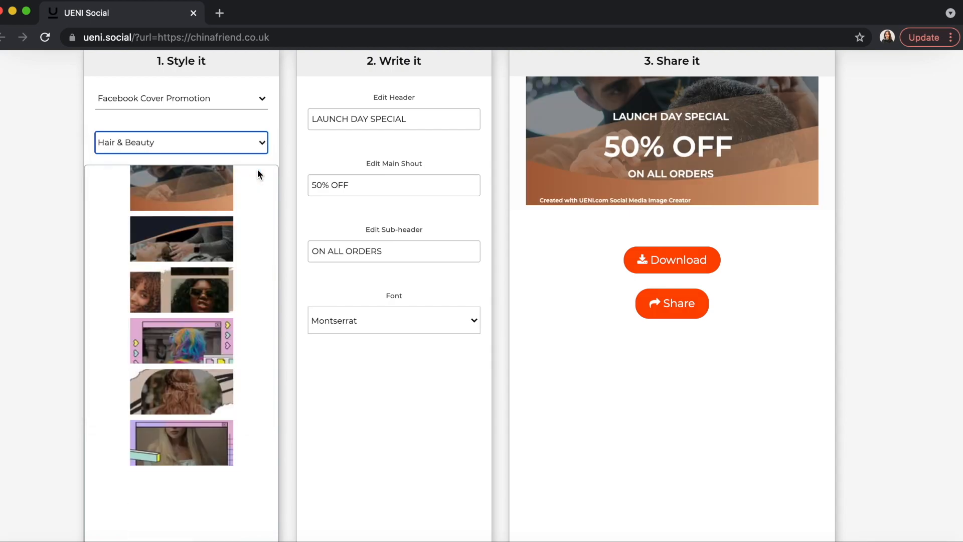
pyautogui.click(181, 289)
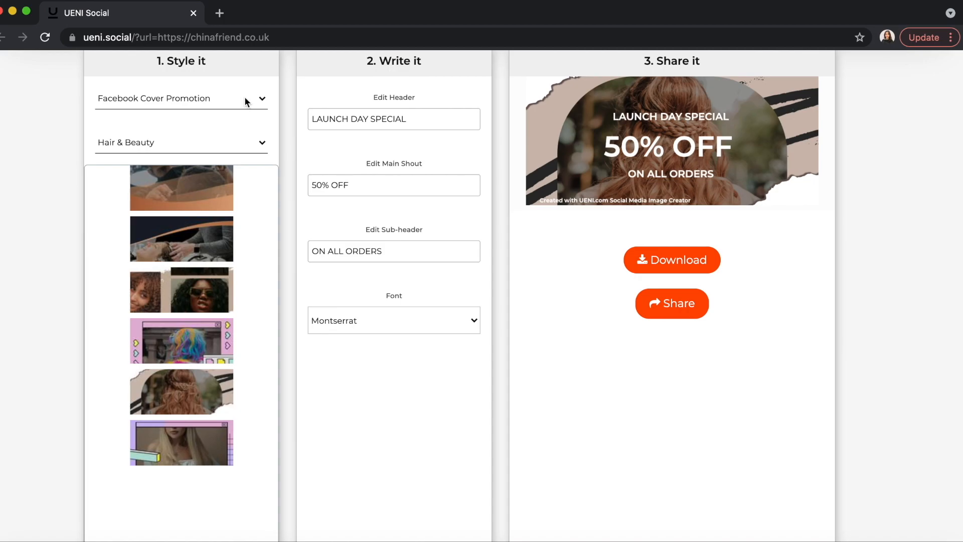
pyautogui.click(181, 142)
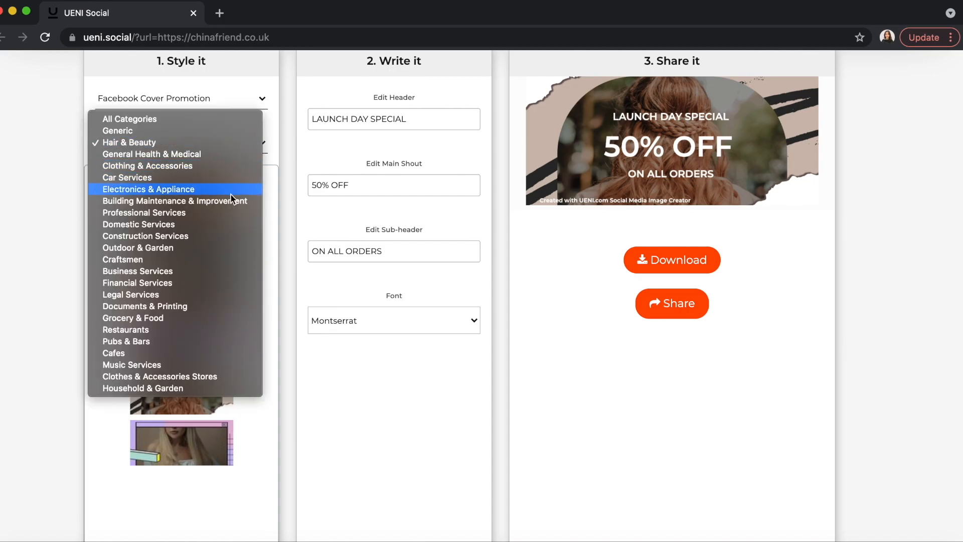
pyautogui.moveTo(189, 298)
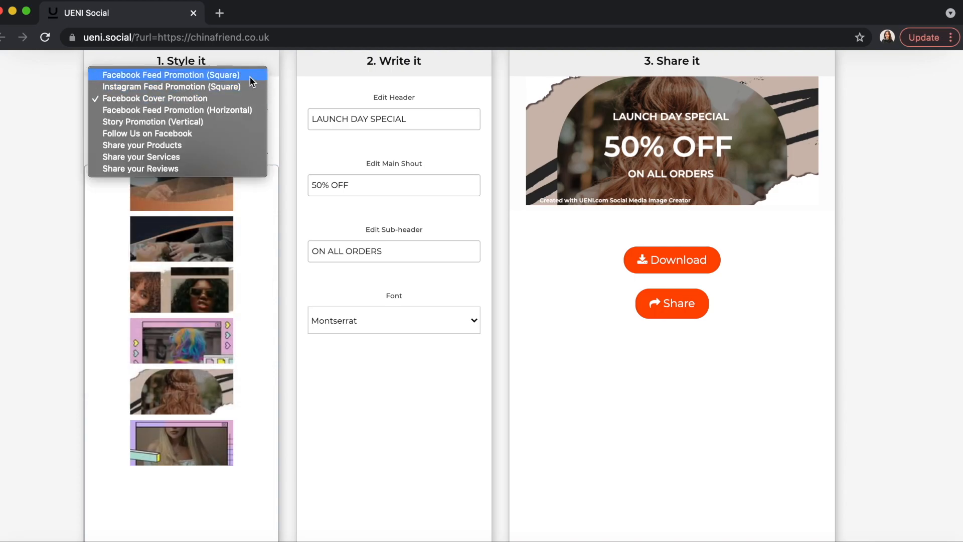
# Change to Instagram Feed Promotion (Square) with the red Restaurants noodle-bowl template
pyautogui.click(170, 74)
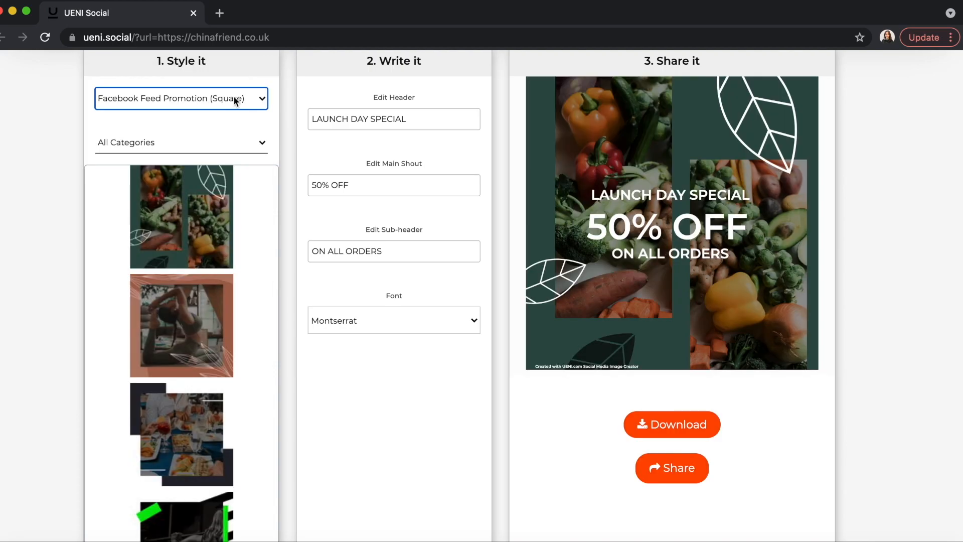
pyautogui.scroll(-3)
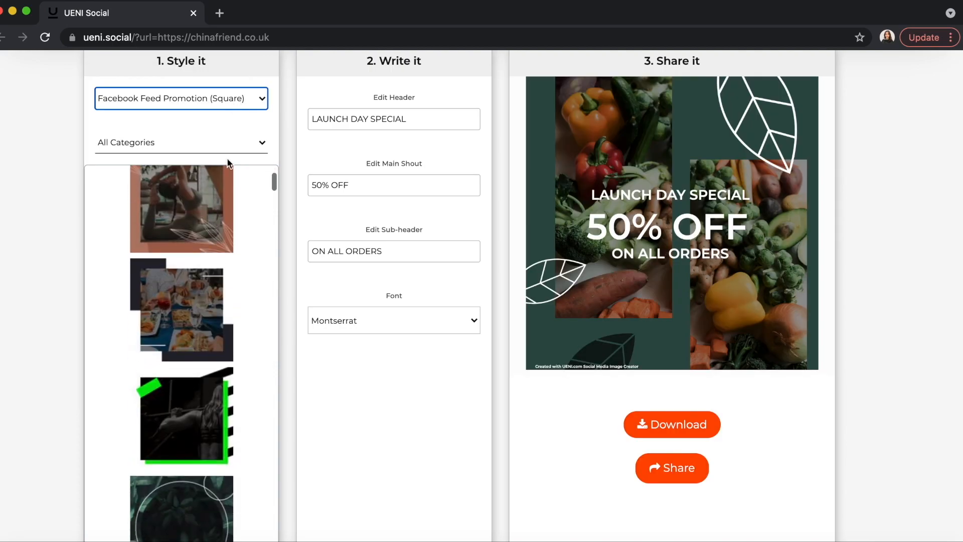
pyautogui.click(181, 142)
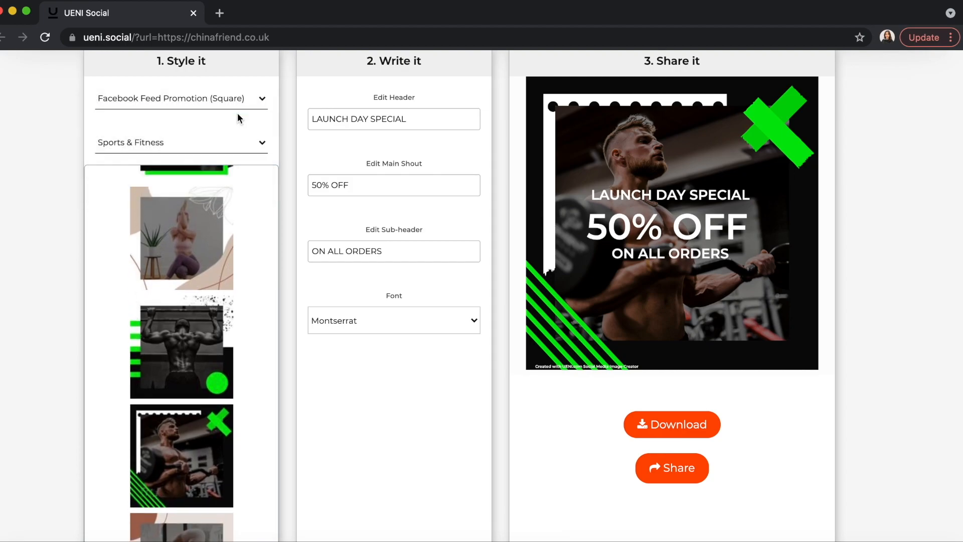
pyautogui.click(180, 99)
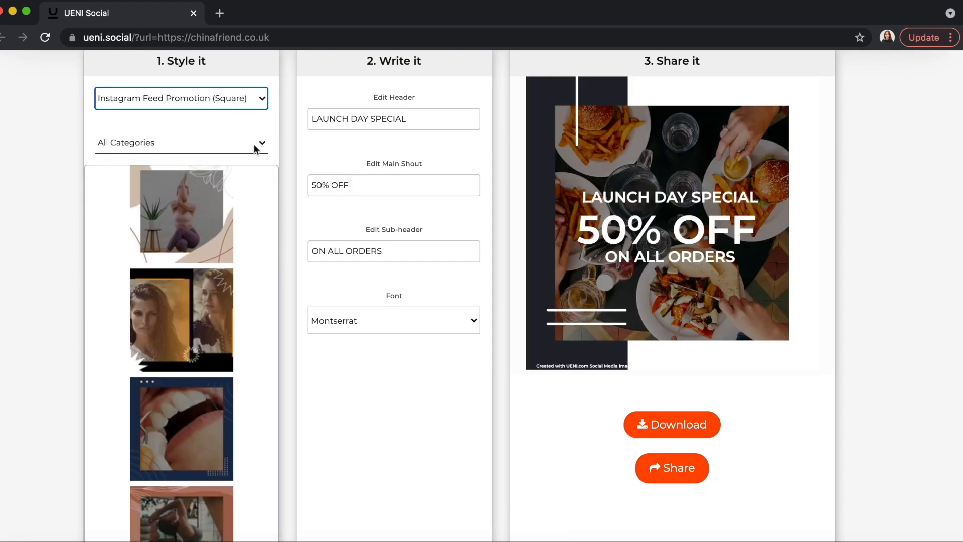
pyautogui.click(181, 142)
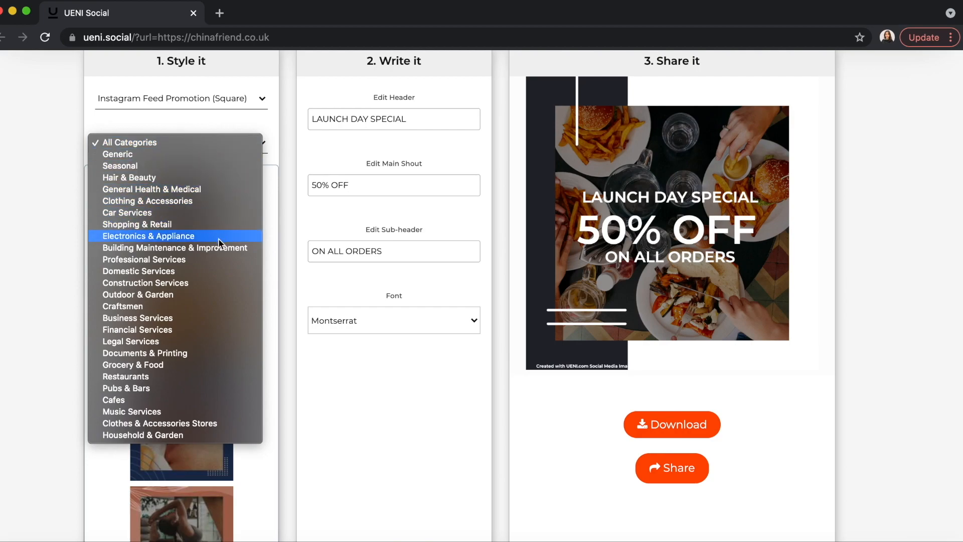
pyautogui.click(126, 379)
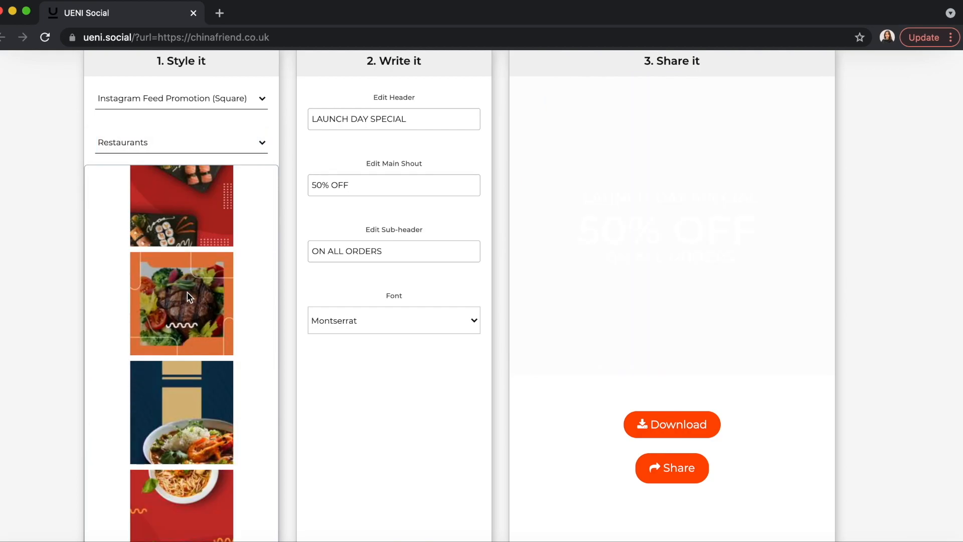
pyautogui.scroll(-3)
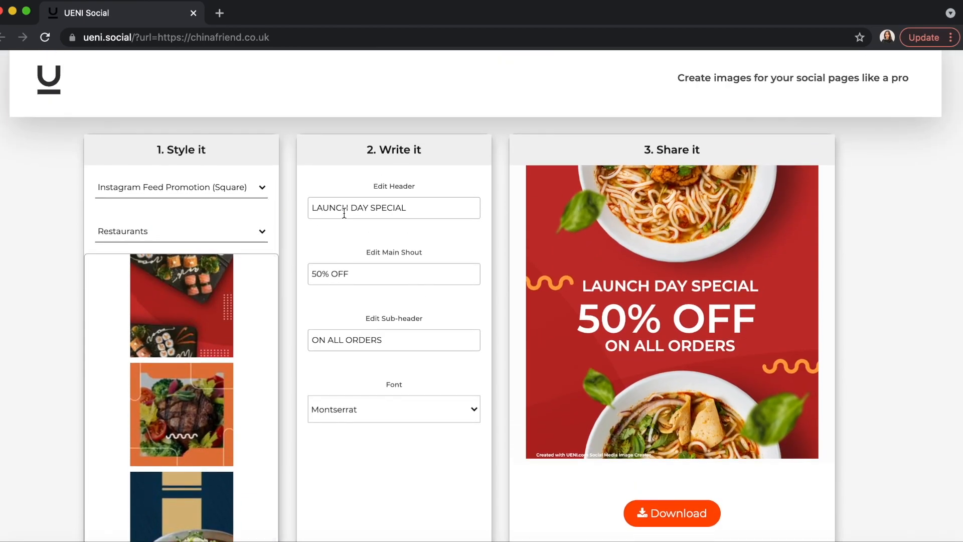
# Rewrite the text to SUNDAY SPECIAL, 10% off, All you can eat in Patrick Hand
pyautogui.write('SUNDAY SPE')
pyautogui.write('All you can eat')
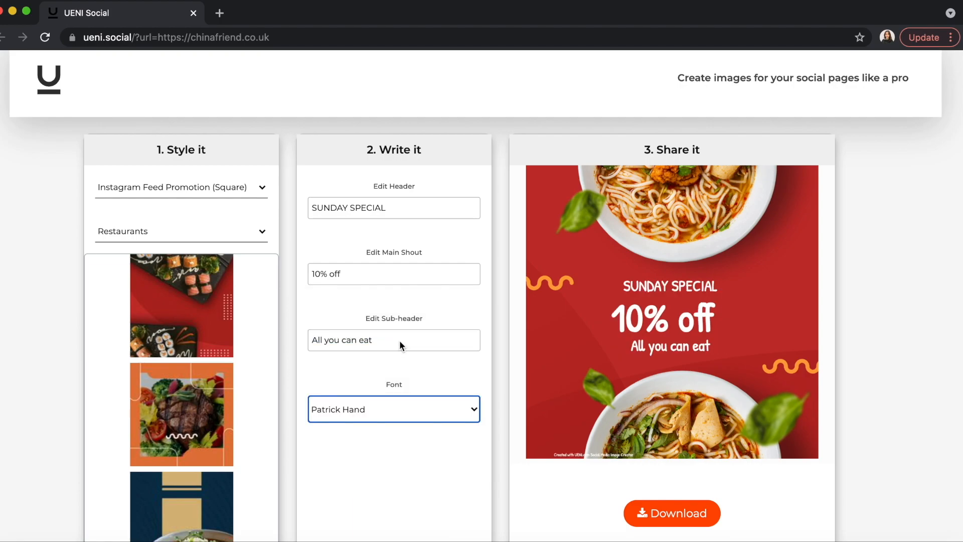
pyautogui.scroll(-3)
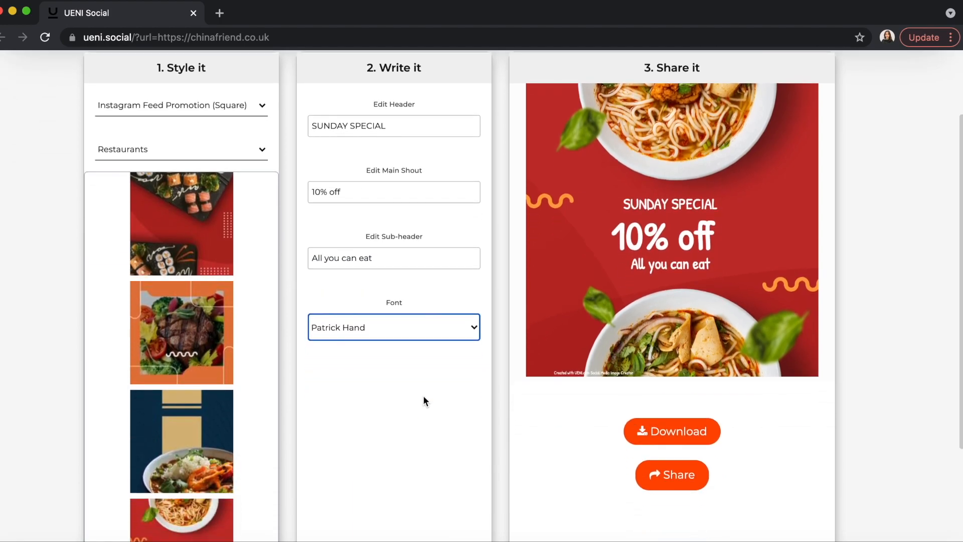
pyautogui.moveTo(664, 439)
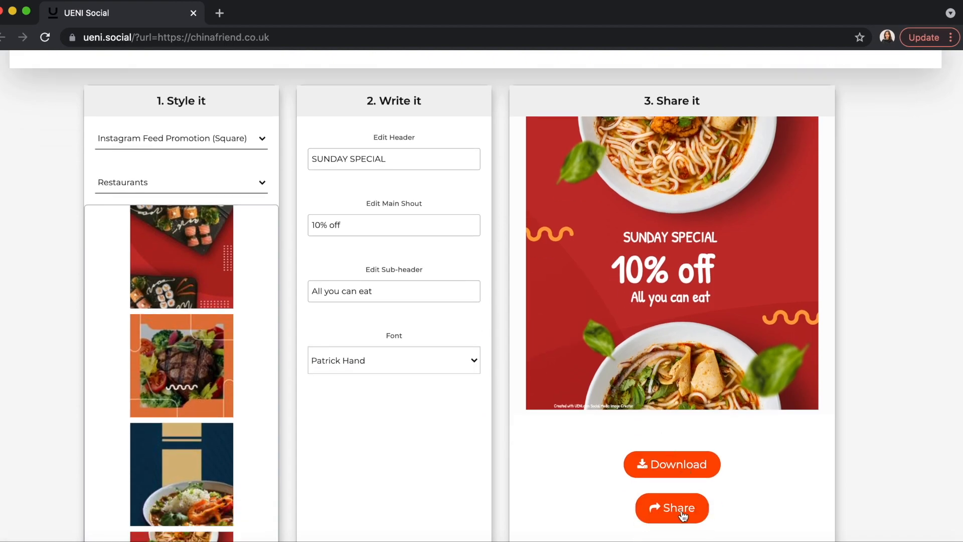
# Share the noodle promo to Facebook and publish it with caption 'Check out our promotion!'
pyautogui.scroll(-3)
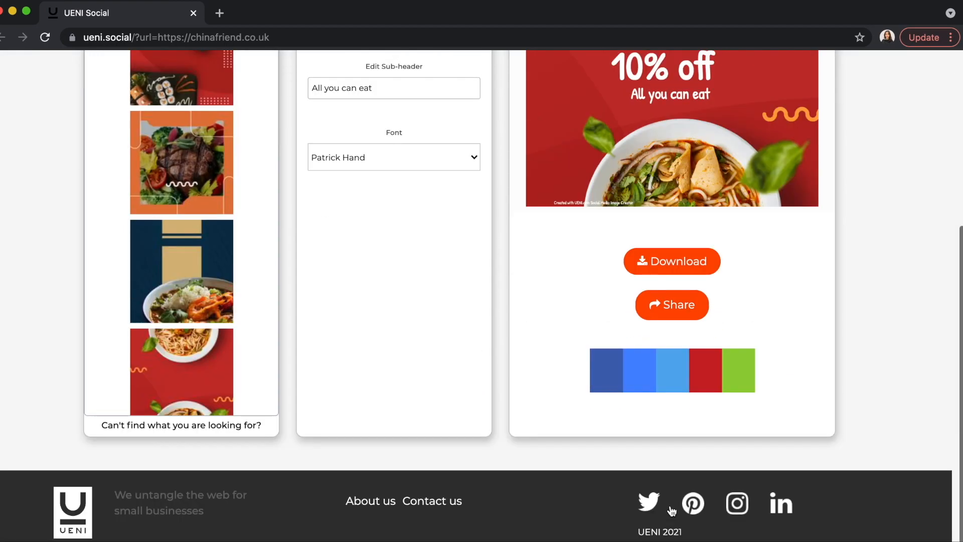
pyautogui.click(671, 304)
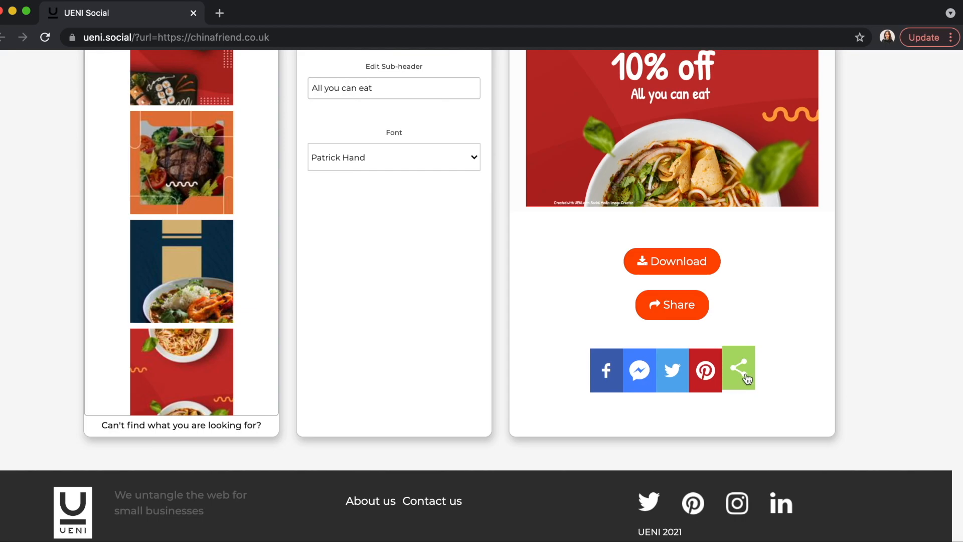
pyautogui.click(739, 369)
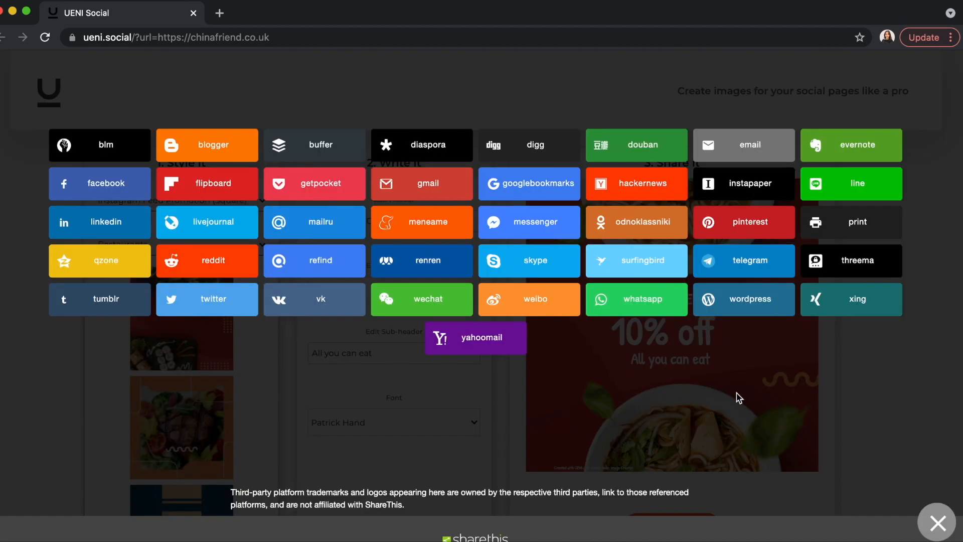
pyautogui.click(936, 523)
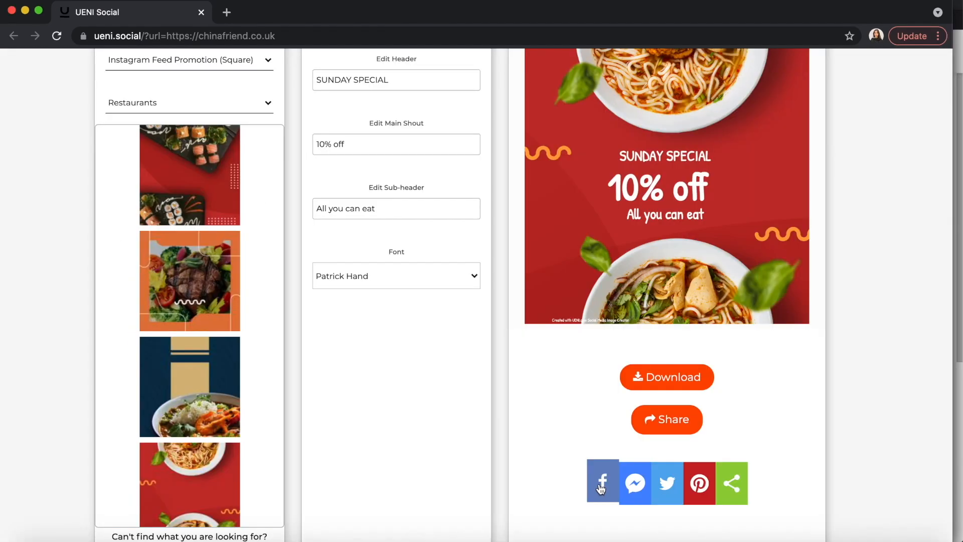
pyautogui.click(602, 482)
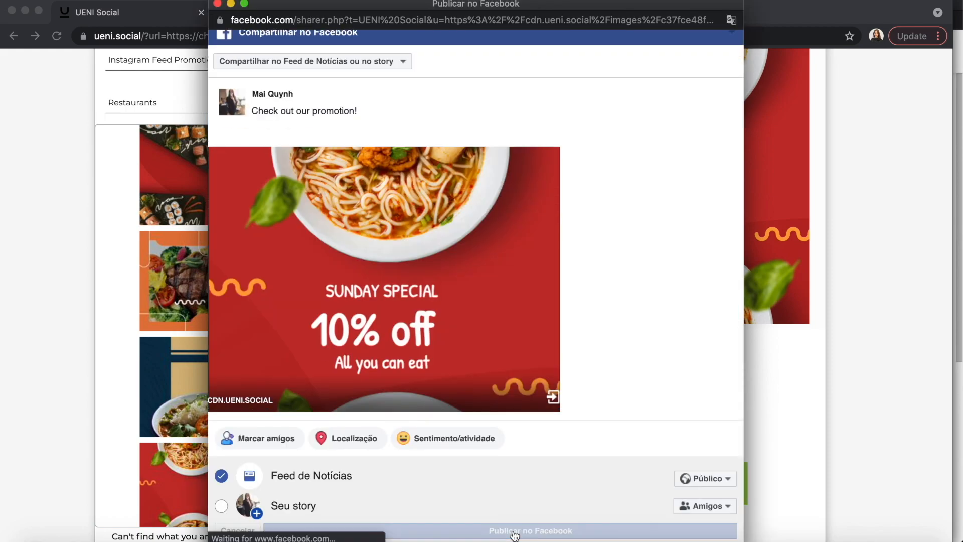
pyautogui.click(530, 531)
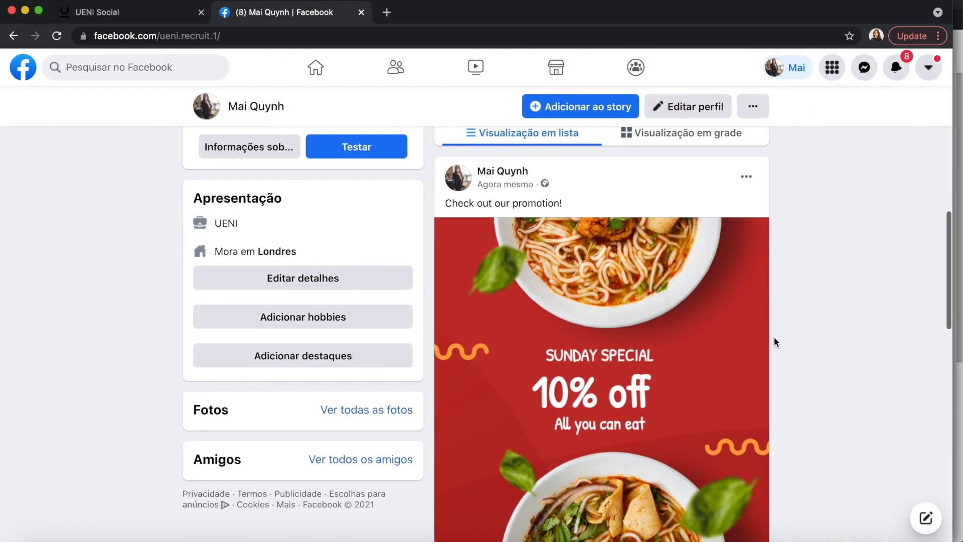
pyautogui.scroll(-3)
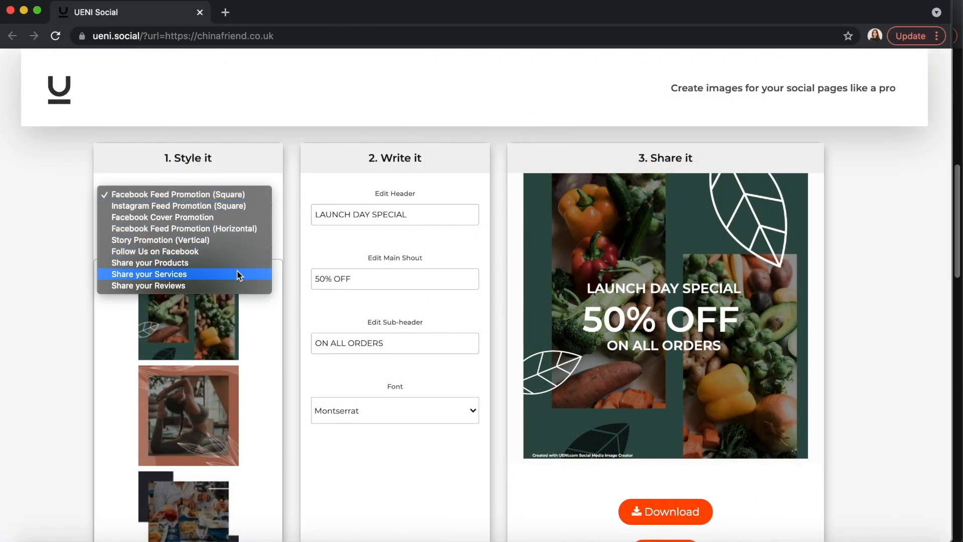
# Create a product image for 46. Chicken Hofun Noodle Soup £6.60 on the blue template
pyautogui.click(149, 262)
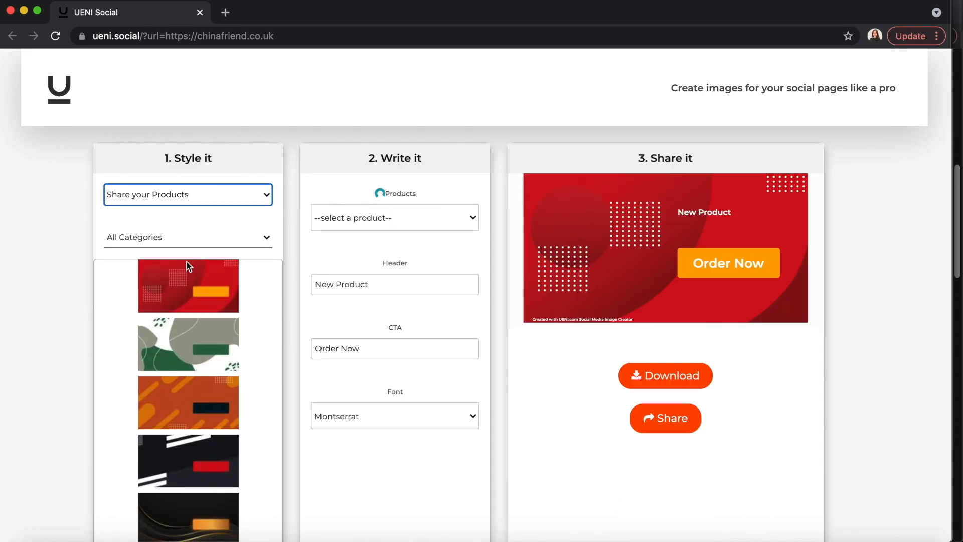
pyautogui.click(395, 217)
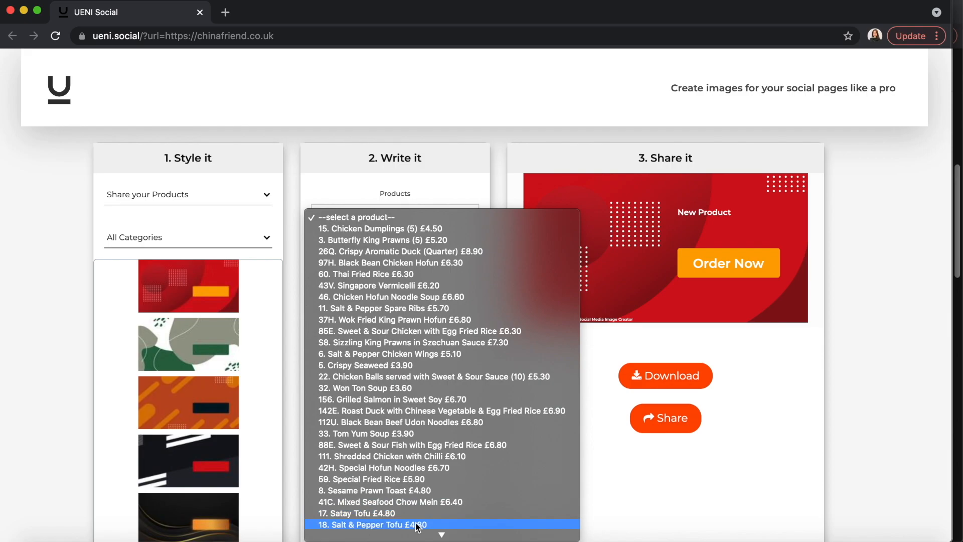
pyautogui.click(389, 296)
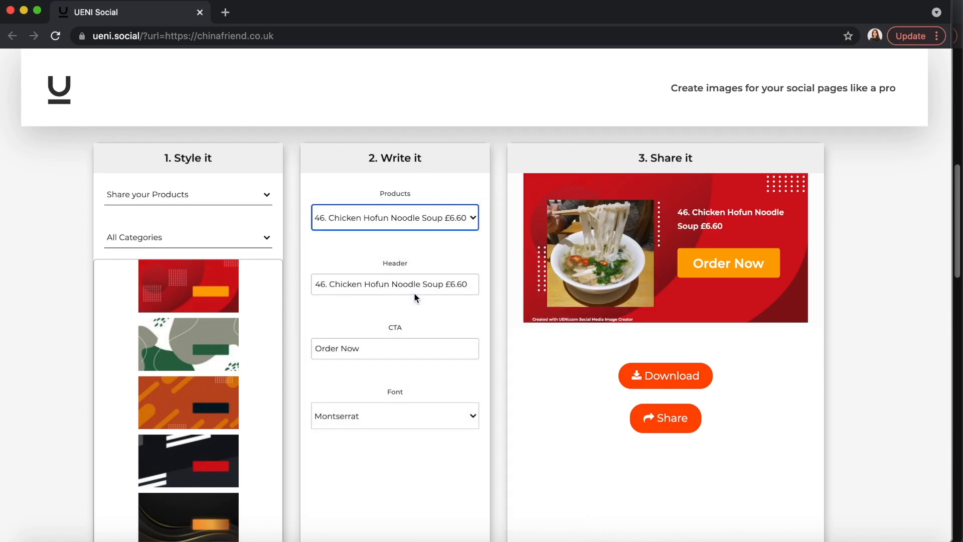
pyautogui.scroll(-3)
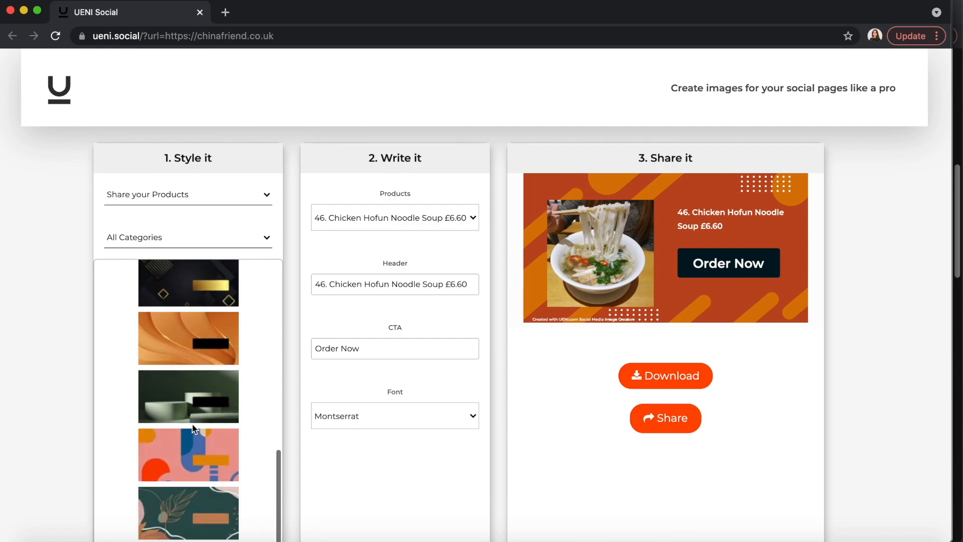
pyautogui.scroll(-3)
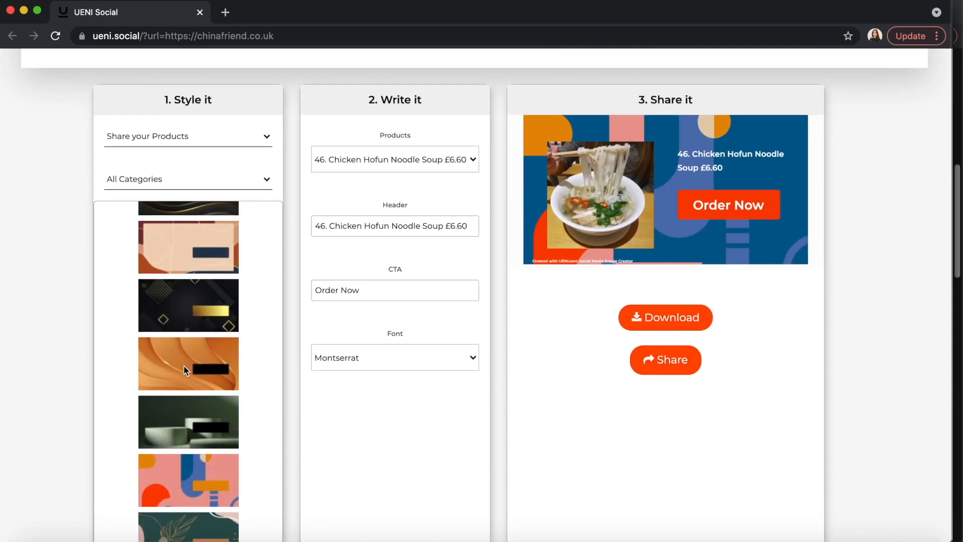
# Trim the header number, set the CTA to 'Order Yours Now!' and use Roboto
pyautogui.click(394, 225)
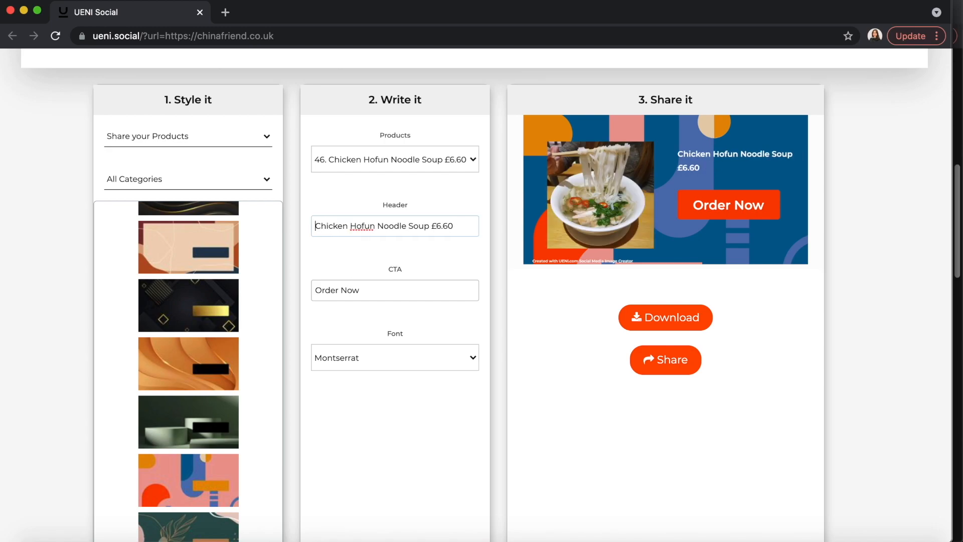
pyautogui.click(395, 290)
pyautogui.write('Yours ')
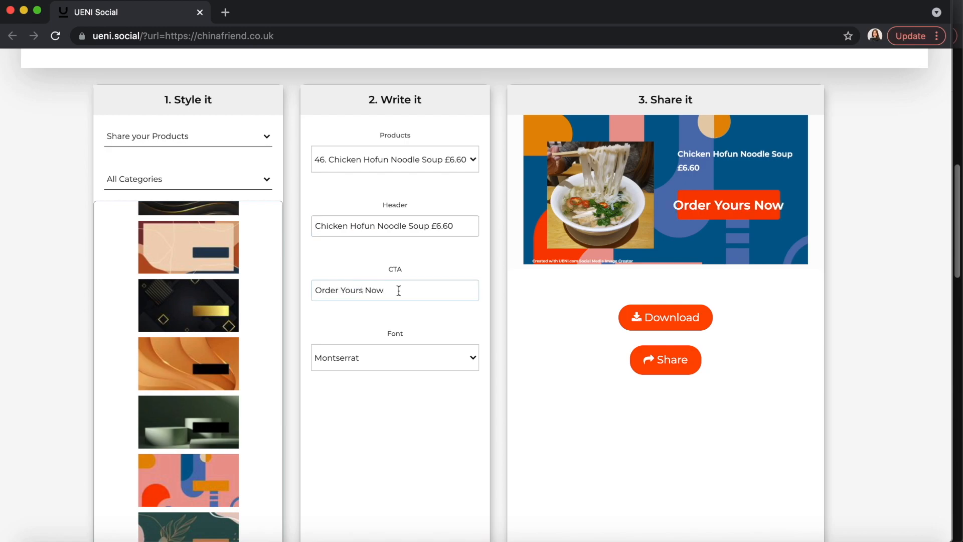
pyautogui.click(395, 358)
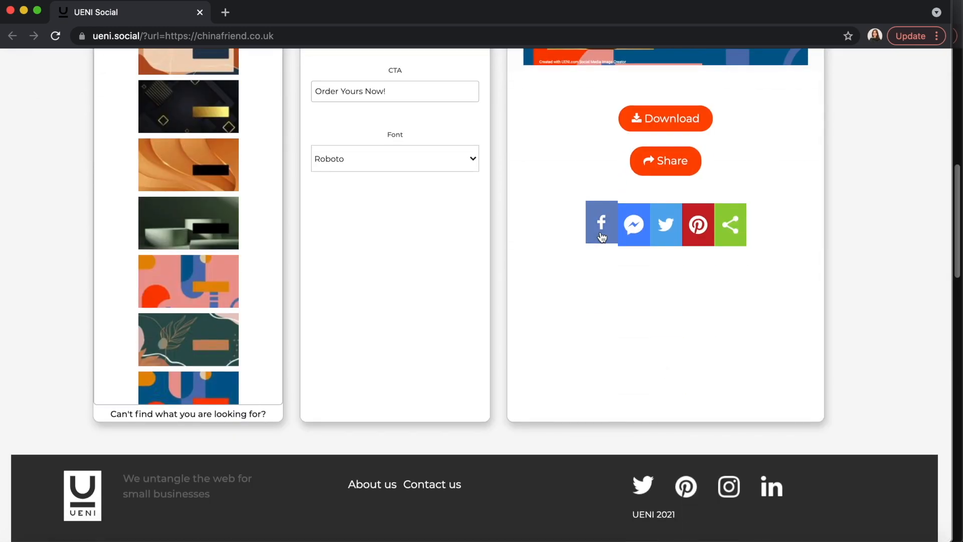
# Publish the Chicken Hofun Noodle Soup image as a post on the Facebook page
pyautogui.click(601, 223)
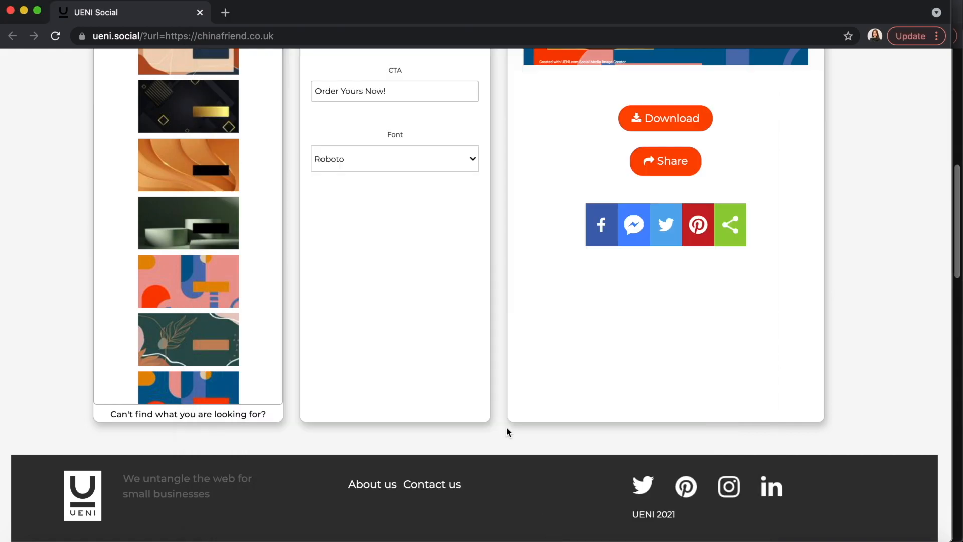
pyautogui.click(601, 225)
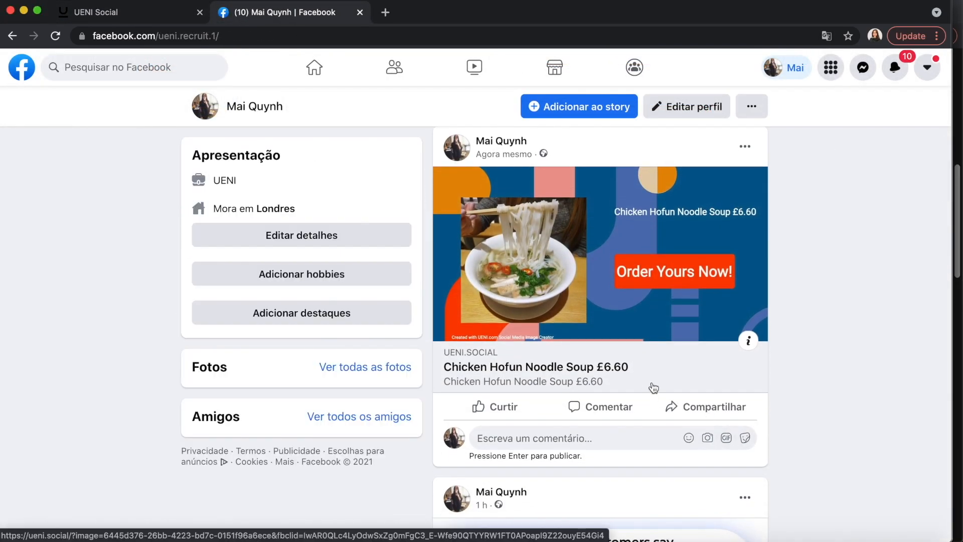
pyautogui.moveTo(520, 372)
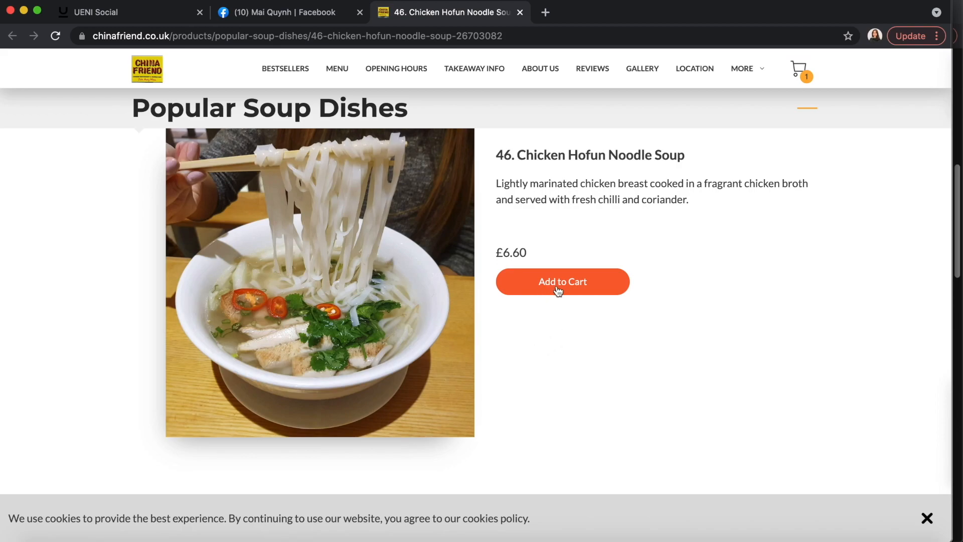
# Add Chicken Hofun Noodle Soup to the cart on the China Friend product page
pyautogui.click(562, 282)
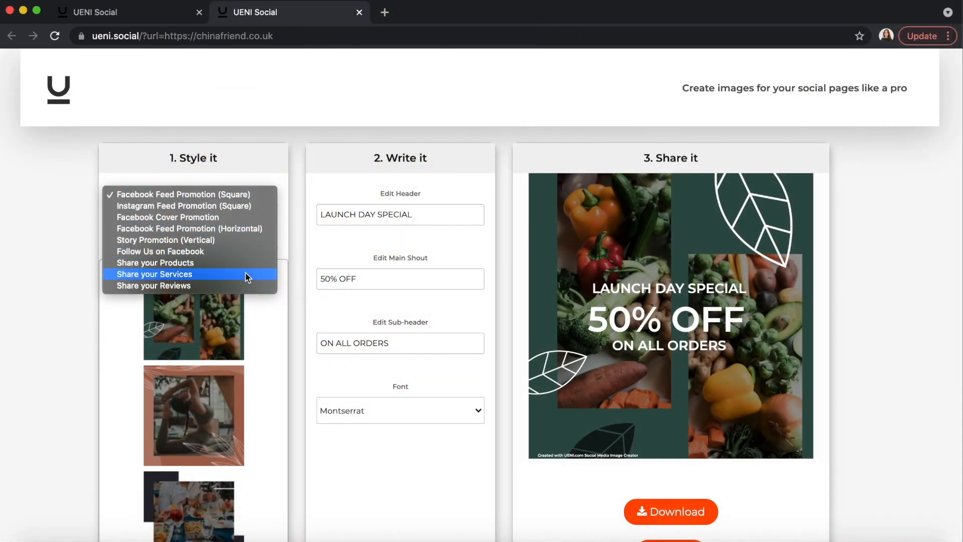
# Build a review image from a five-star customer review
pyautogui.click(154, 285)
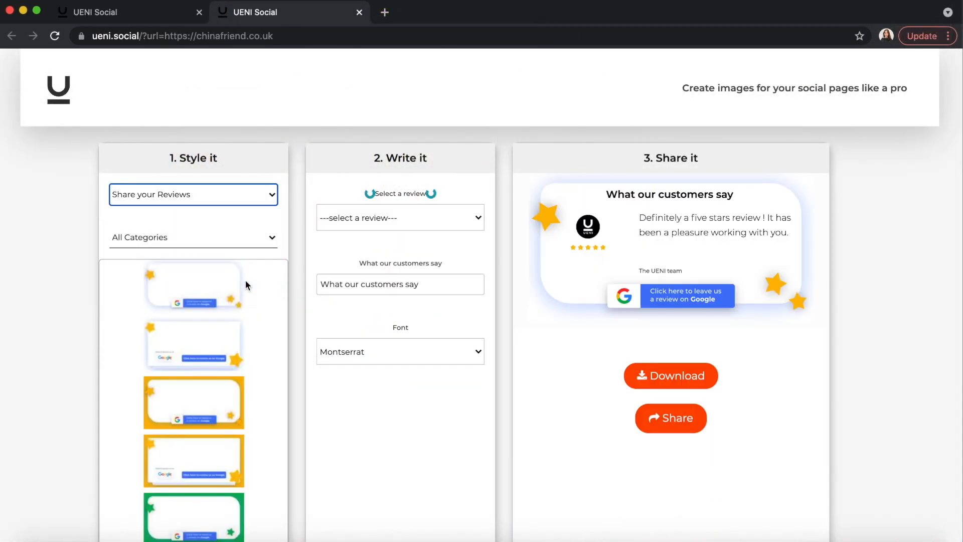
pyautogui.click(400, 217)
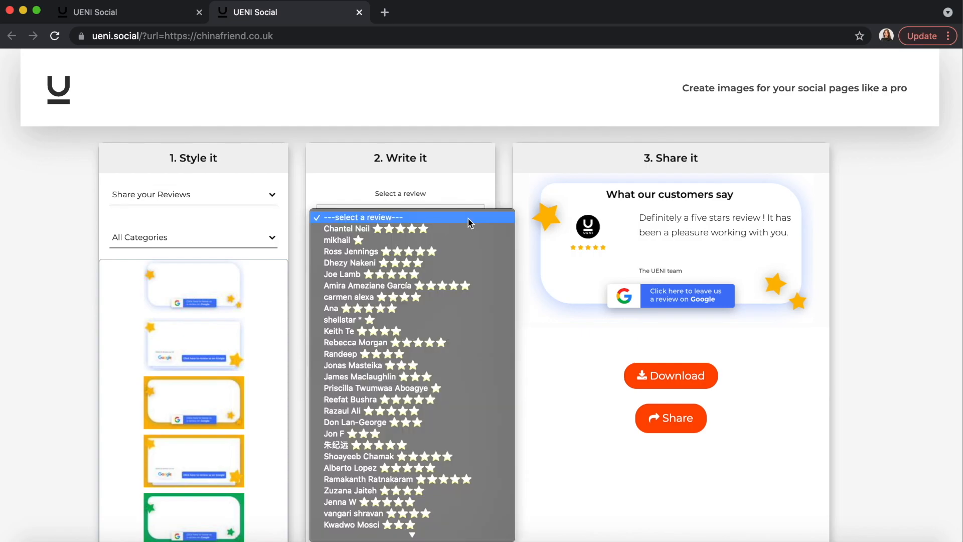
pyautogui.moveTo(442, 468)
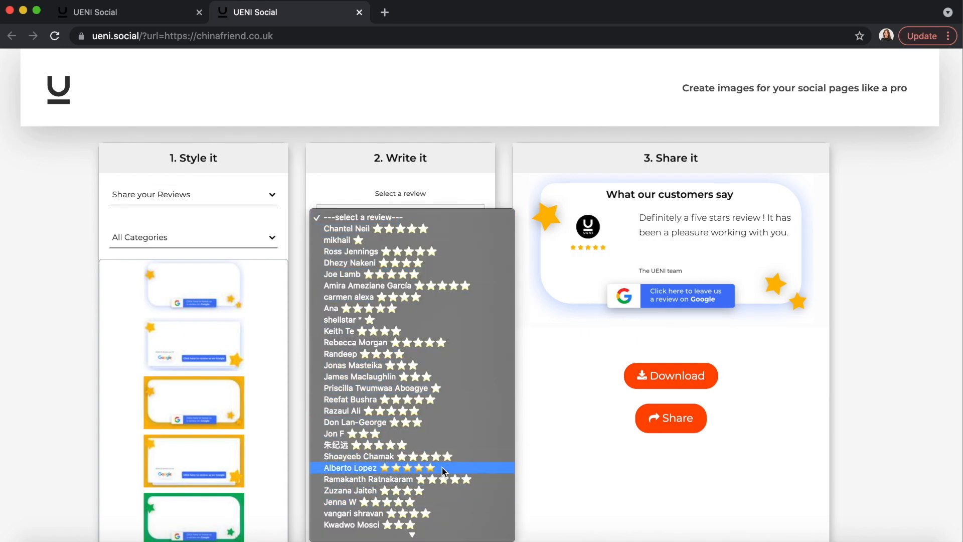
pyautogui.click(350, 468)
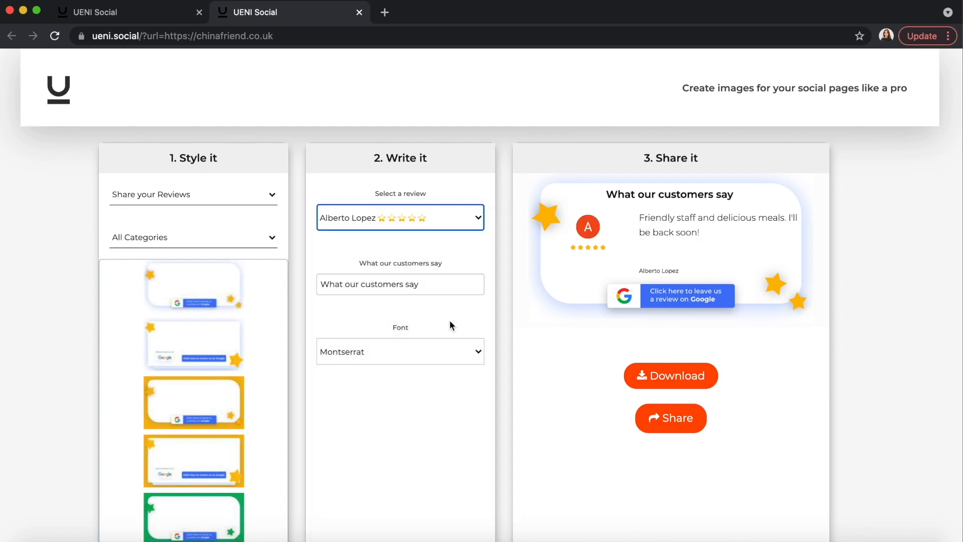
pyautogui.moveTo(671, 418)
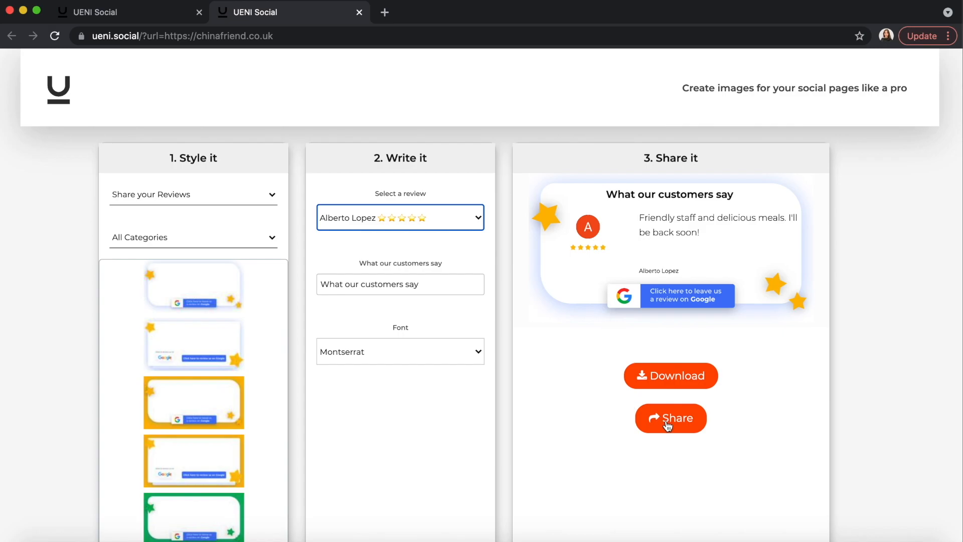
# Publish the review image as a post on the Facebook page
pyautogui.click(670, 417)
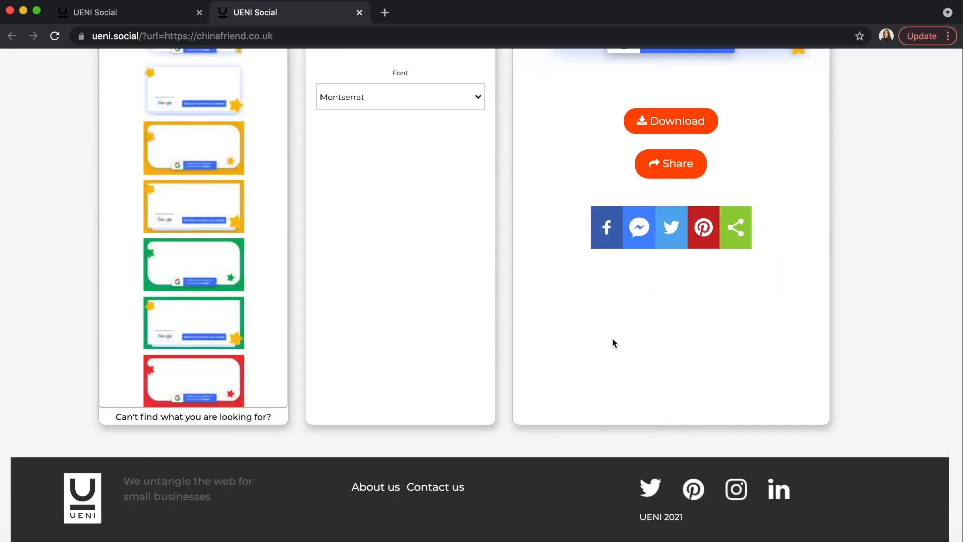
pyautogui.click(607, 227)
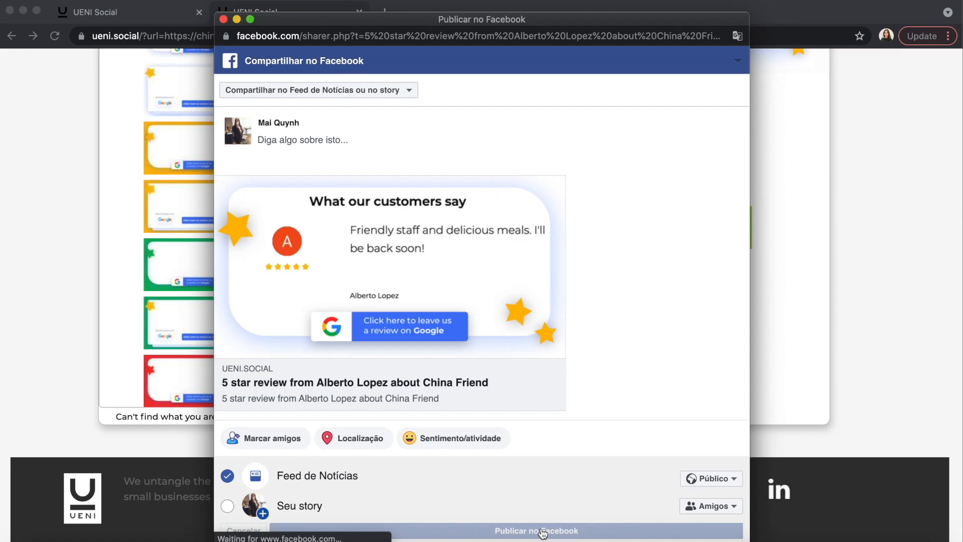
pyautogui.click(535, 530)
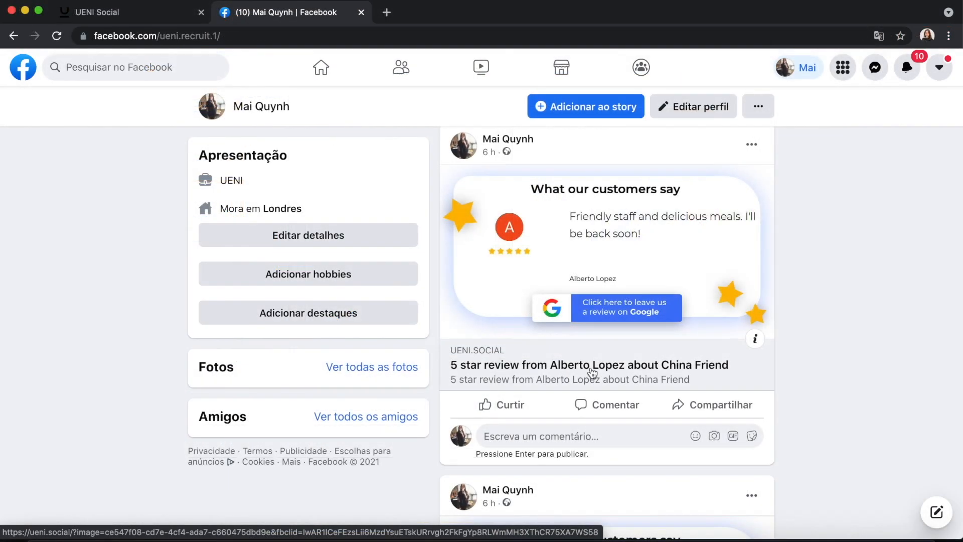